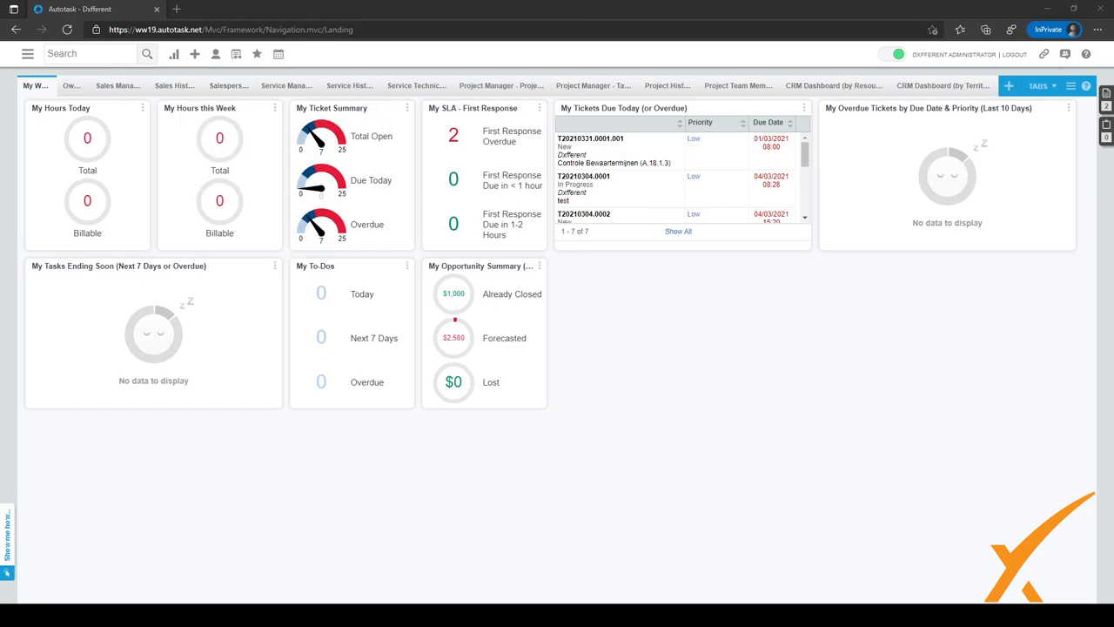
- Start a new Standard ticket from the + (New) menu
click(194, 54)
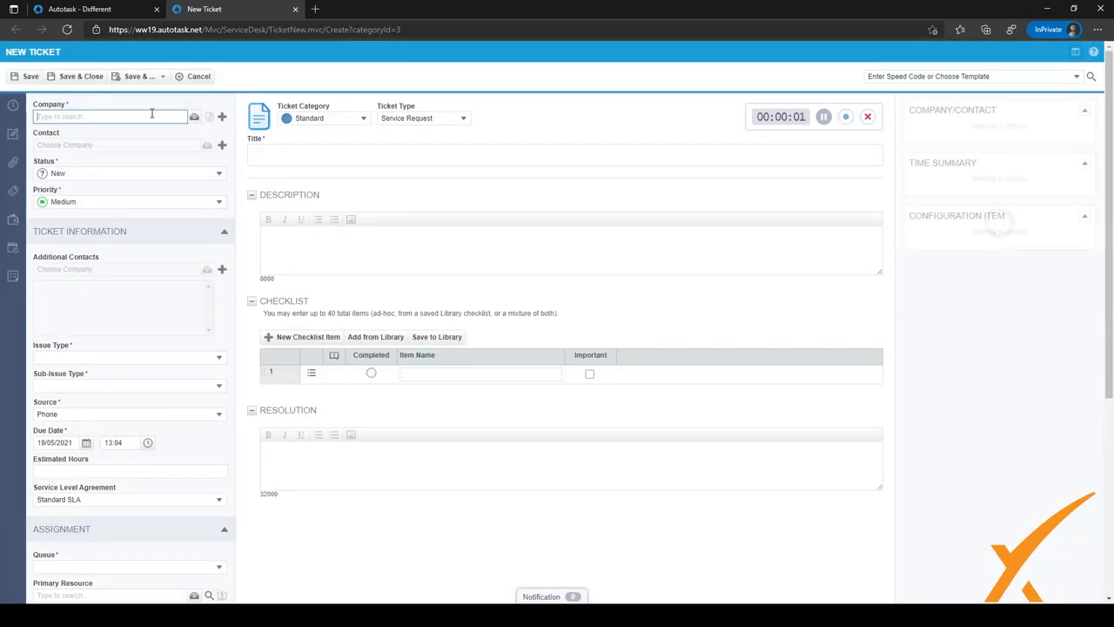
- Set the company to ABC Demo, then view and dismiss the Select Company list
click(110, 116)
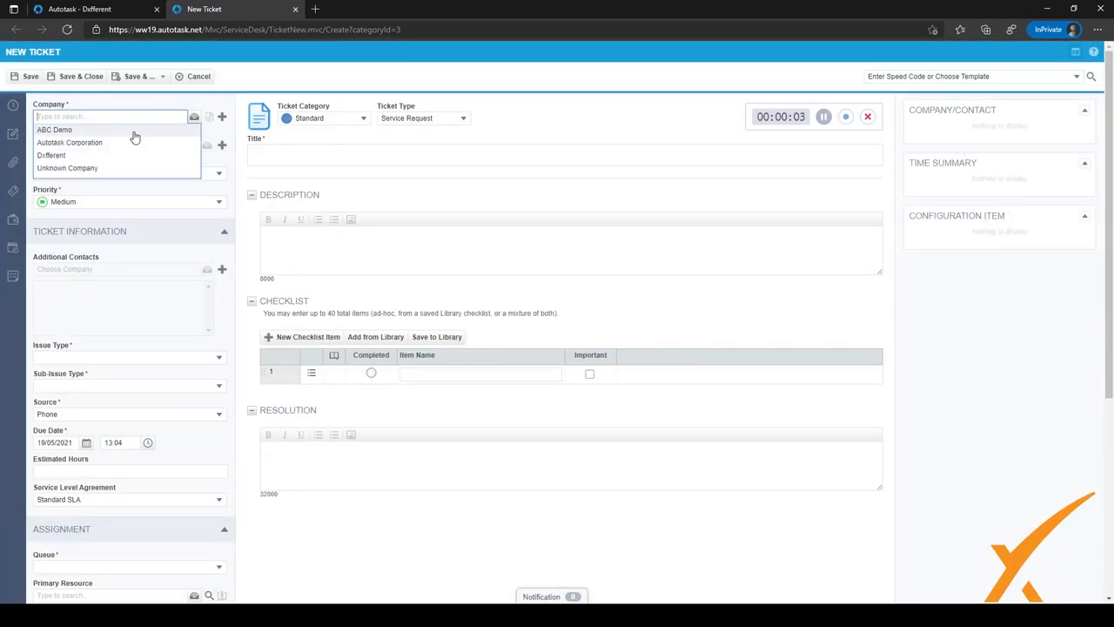
click(54, 130)
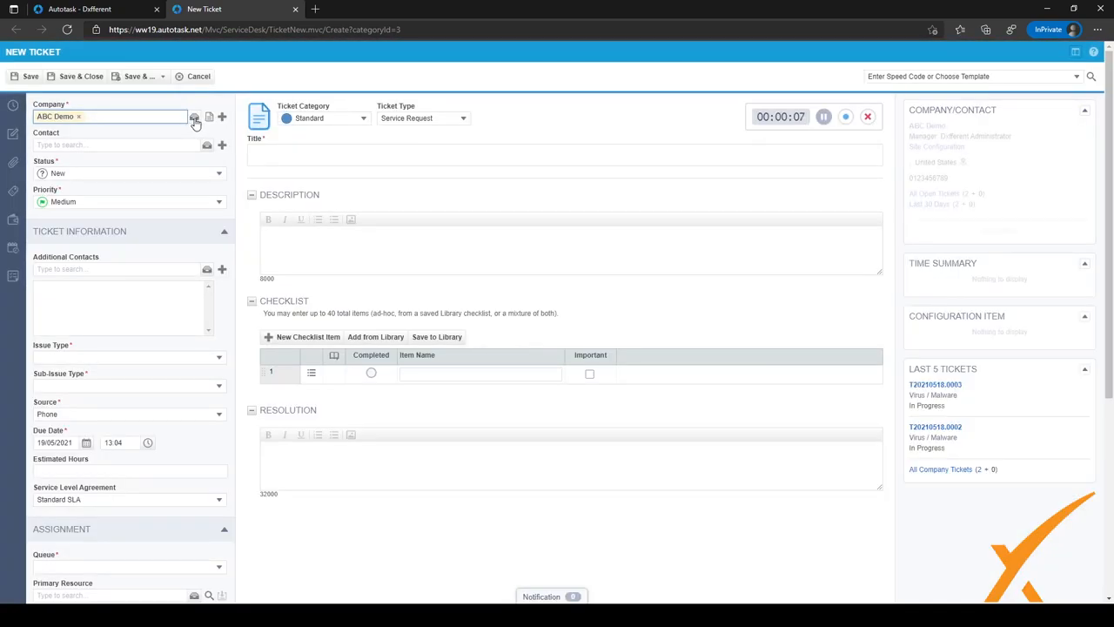
click(194, 115)
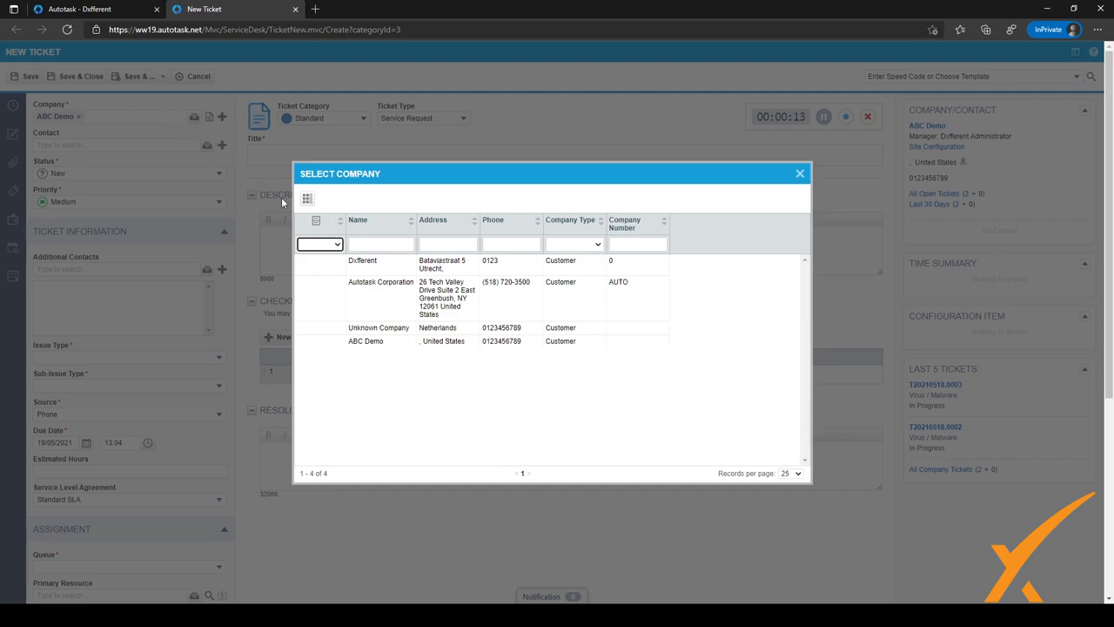
mouse_move(496, 322)
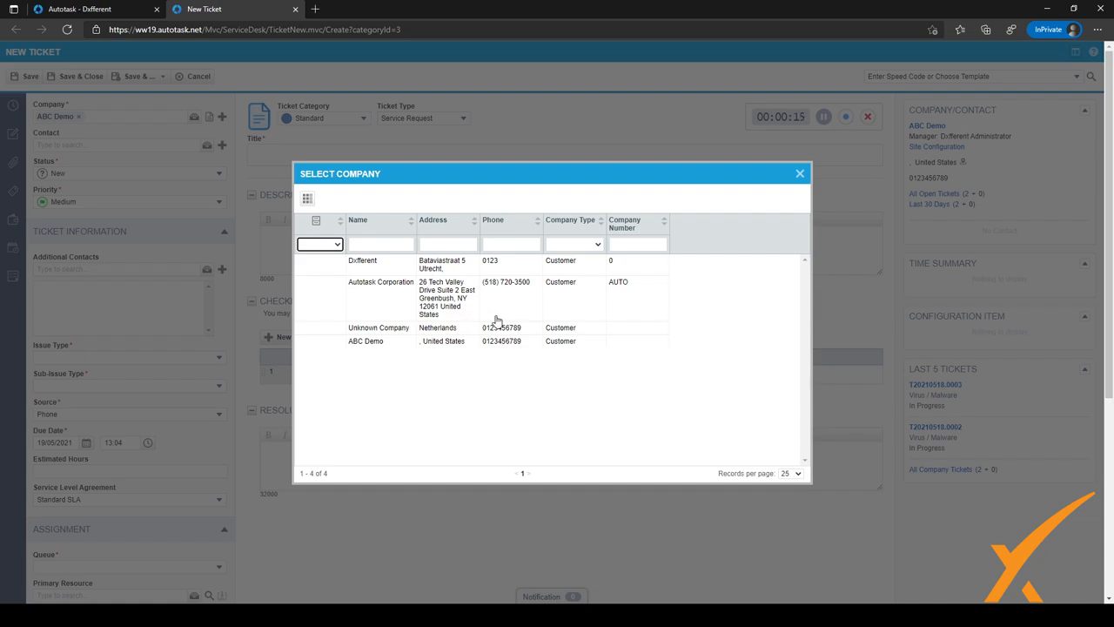
mouse_move(799, 173)
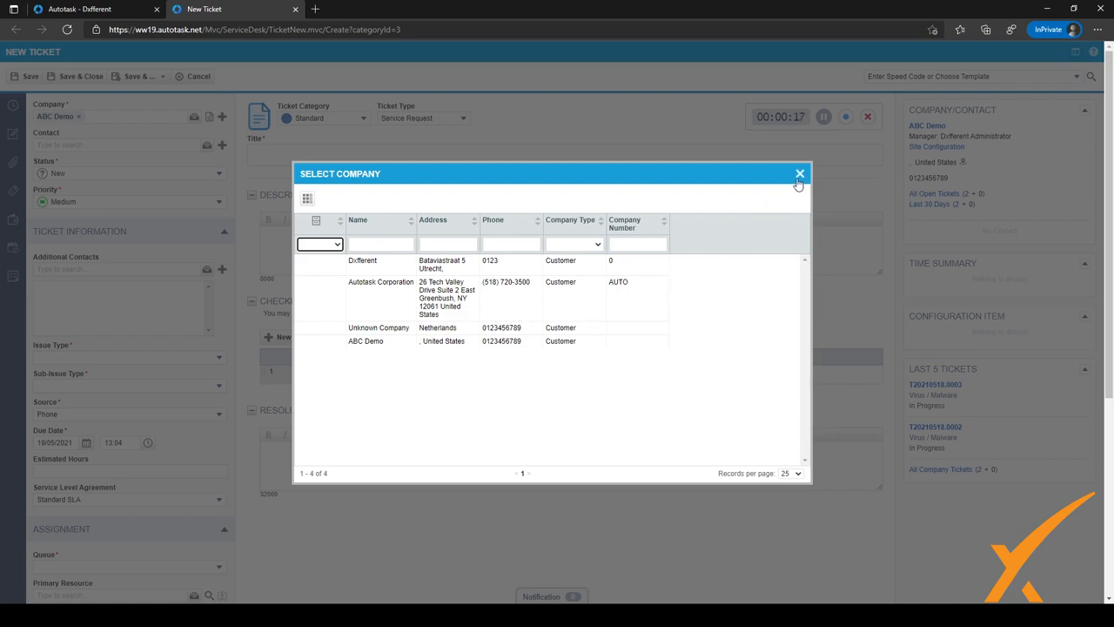
click(799, 173)
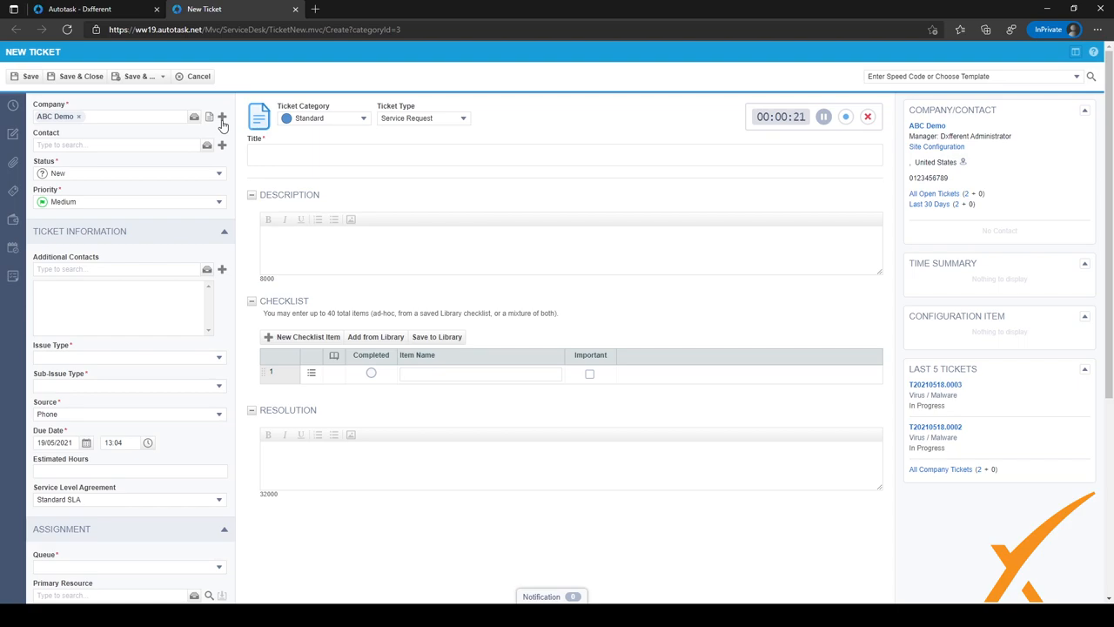
click(222, 117)
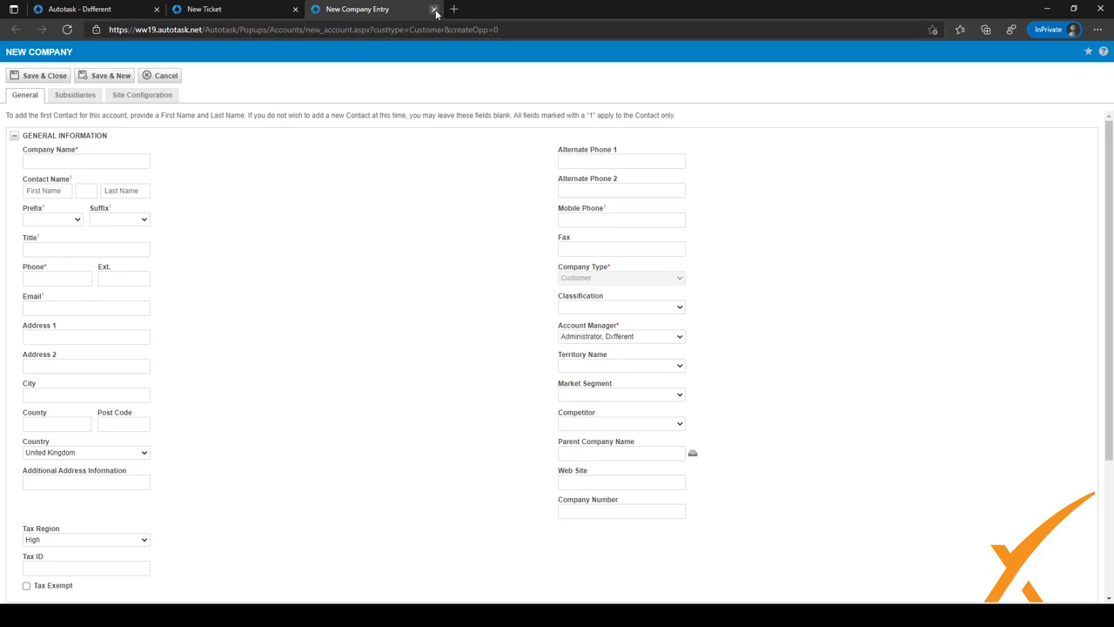
click(434, 9)
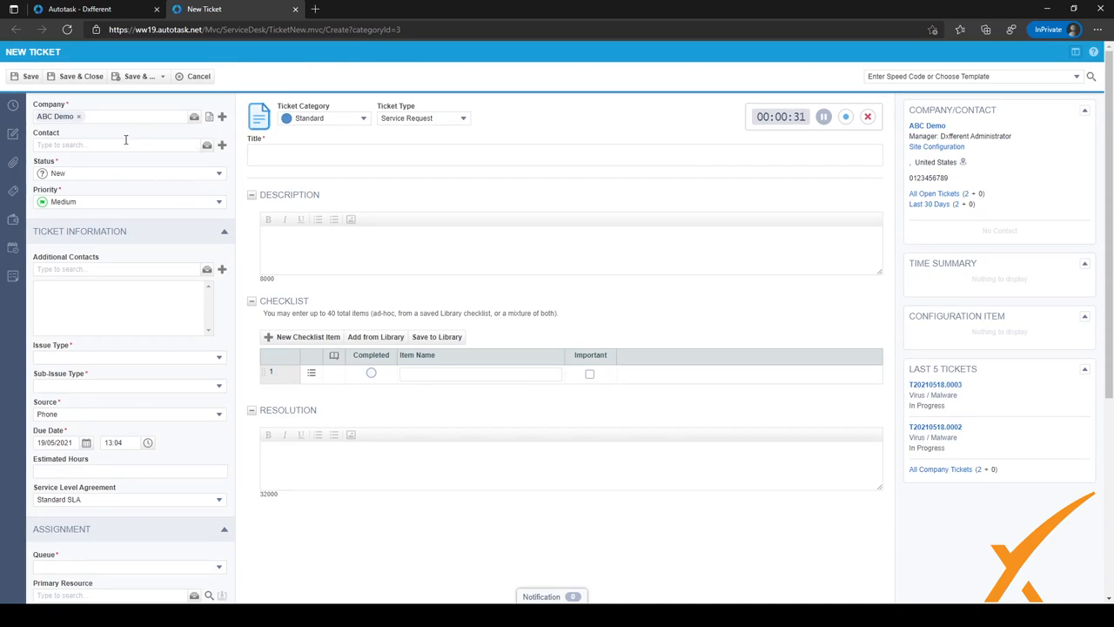
- Set User One as contact, then view and dismiss the Select Contact list
click(118, 144)
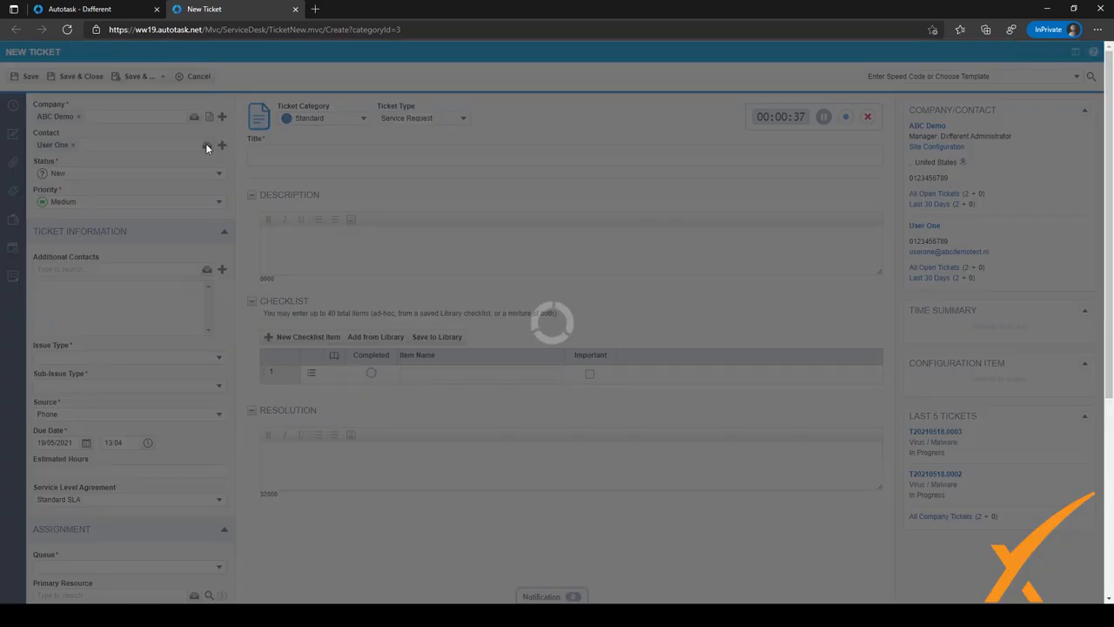
click(208, 146)
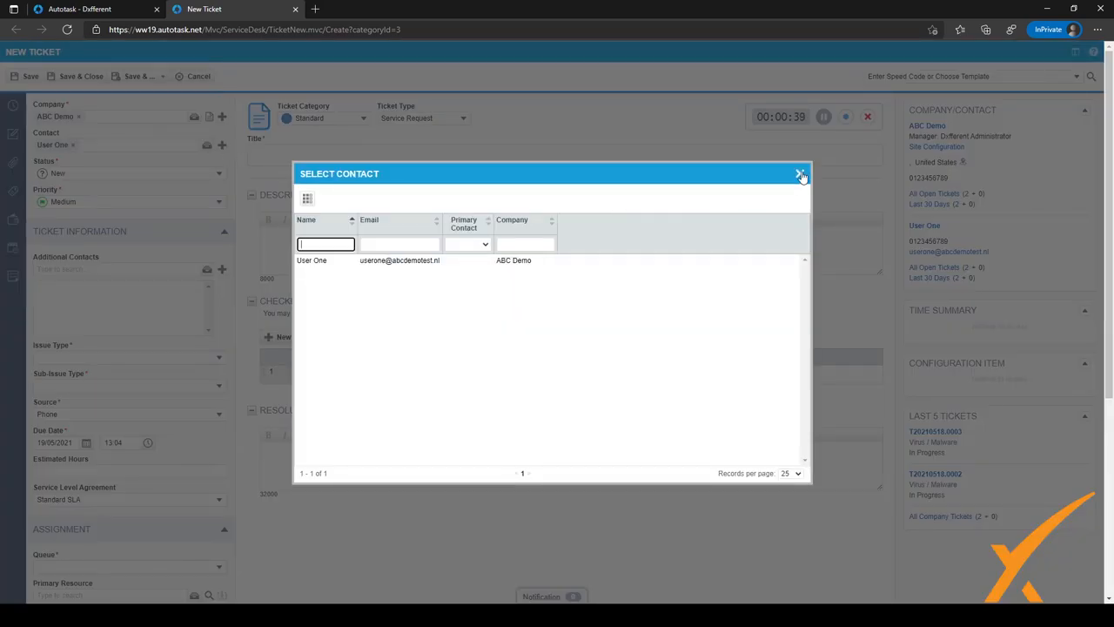
click(799, 173)
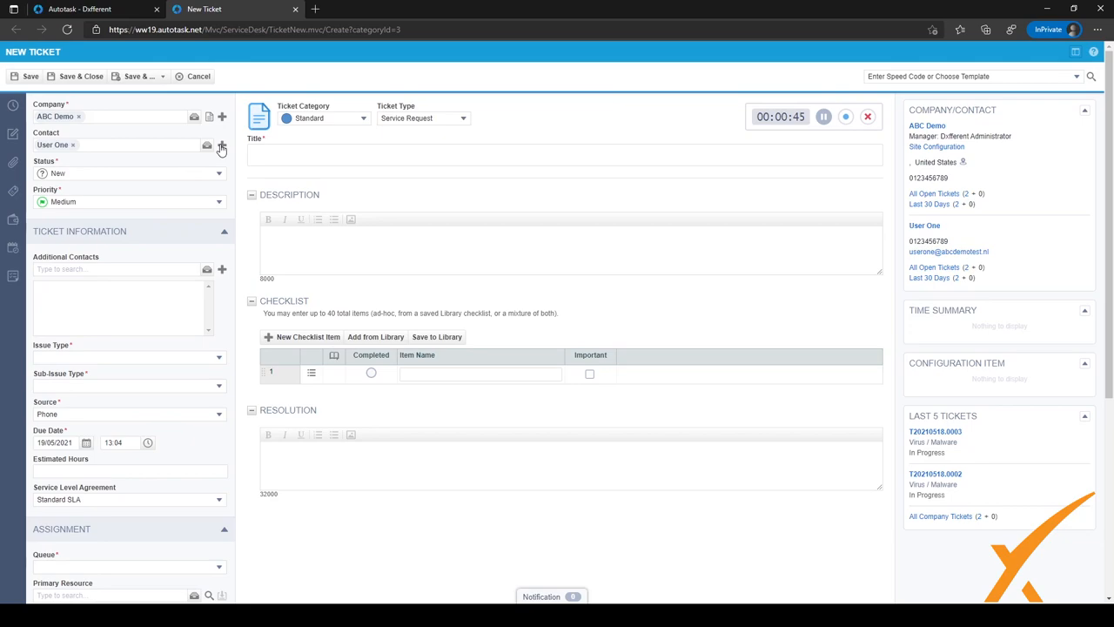
mouse_move(160, 187)
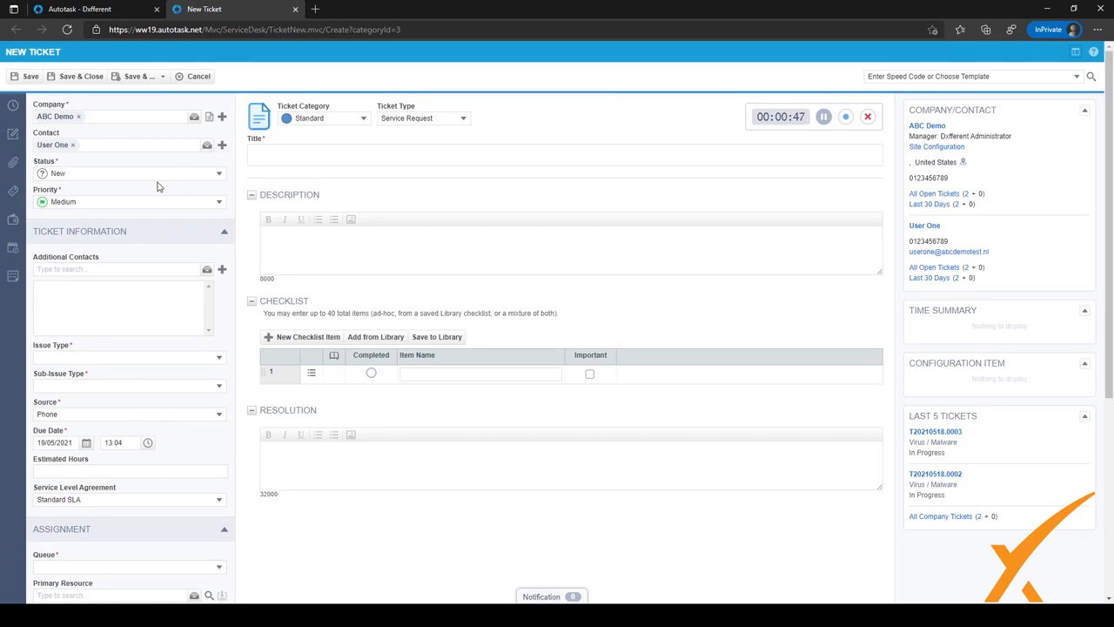
mouse_move(1090, 270)
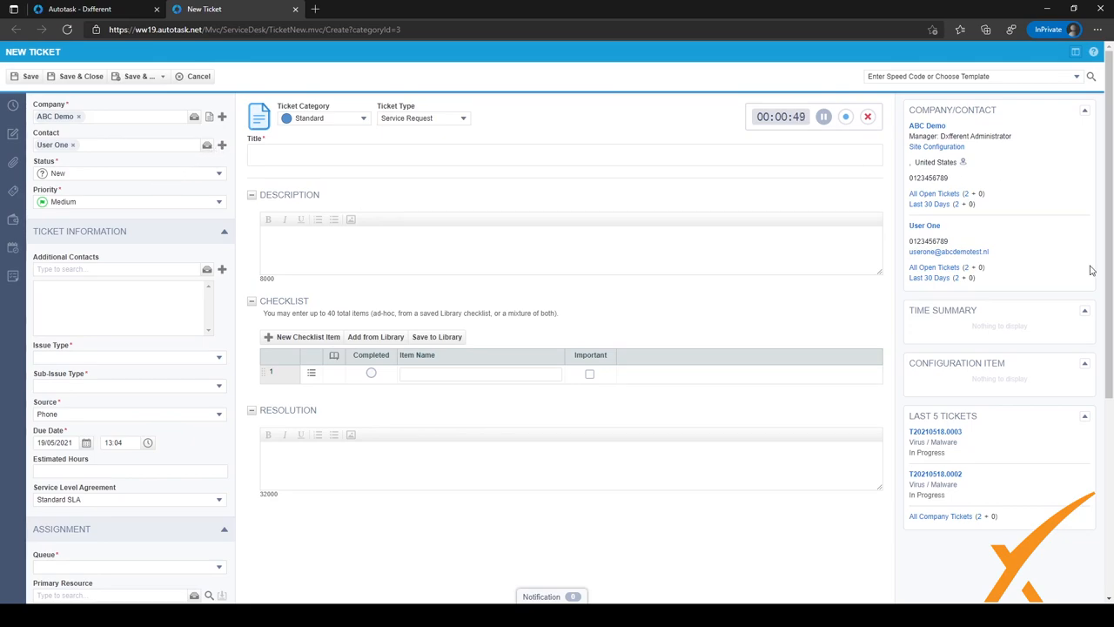
mouse_move(961, 185)
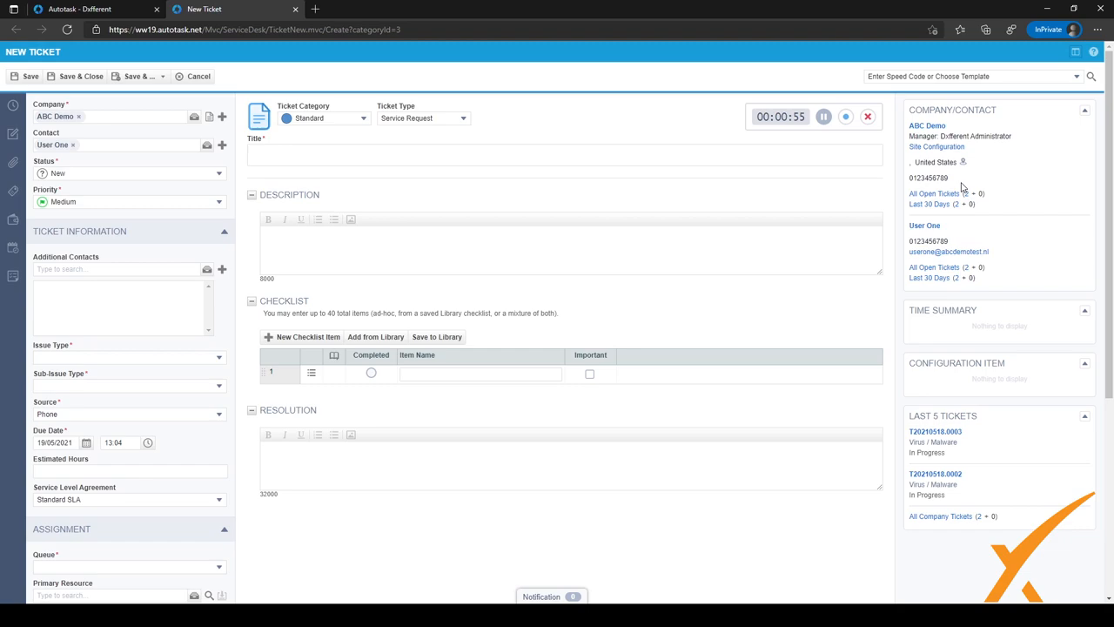
mouse_move(956, 191)
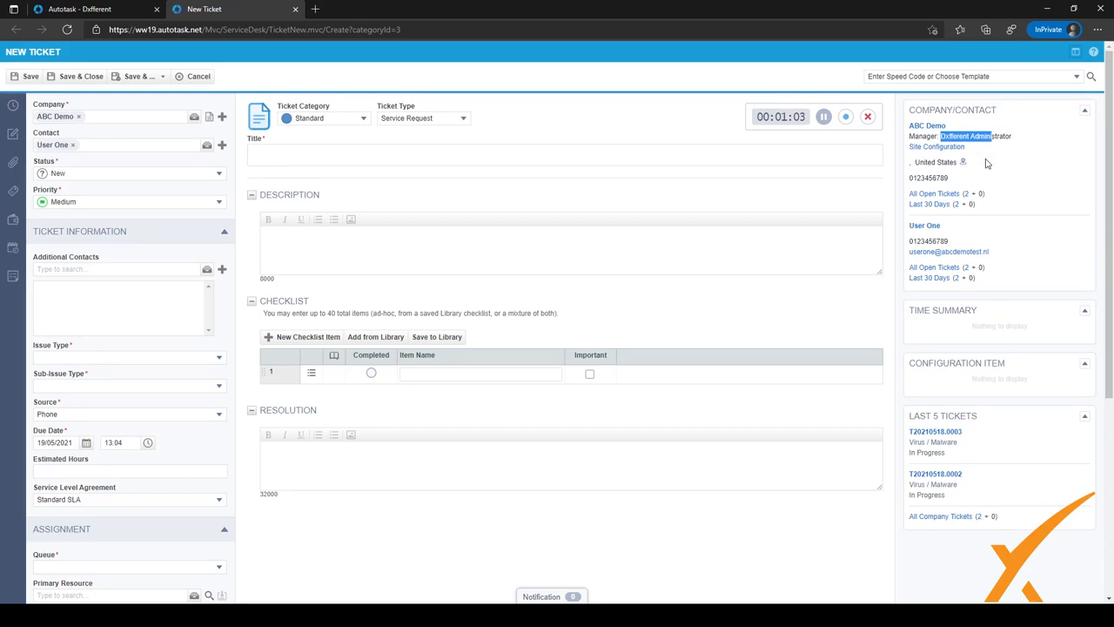
mouse_move(972, 194)
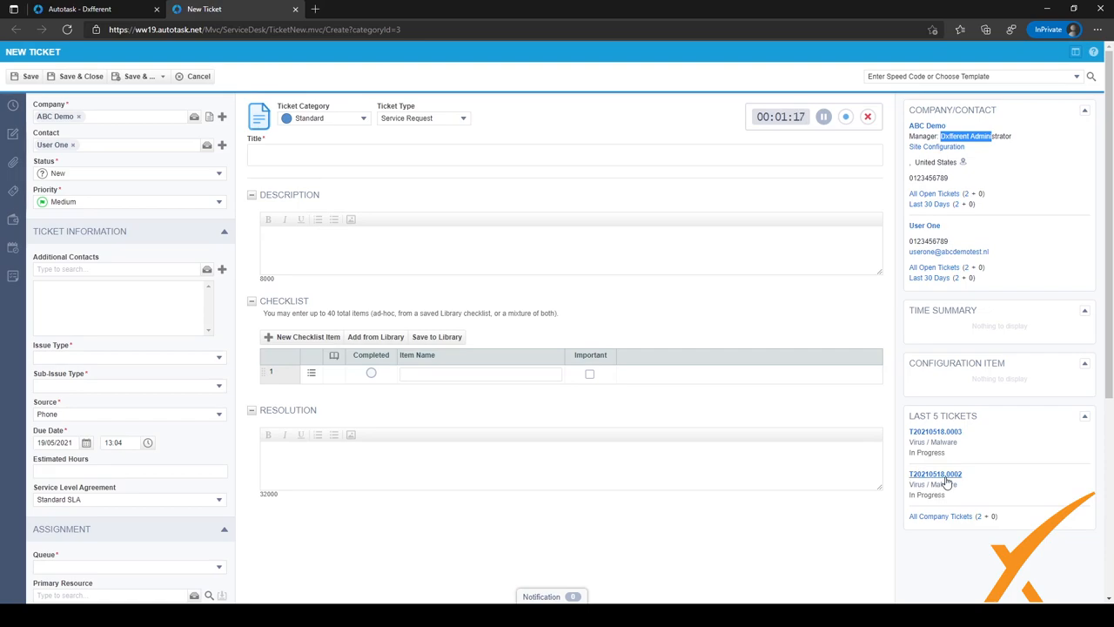
mouse_move(940, 441)
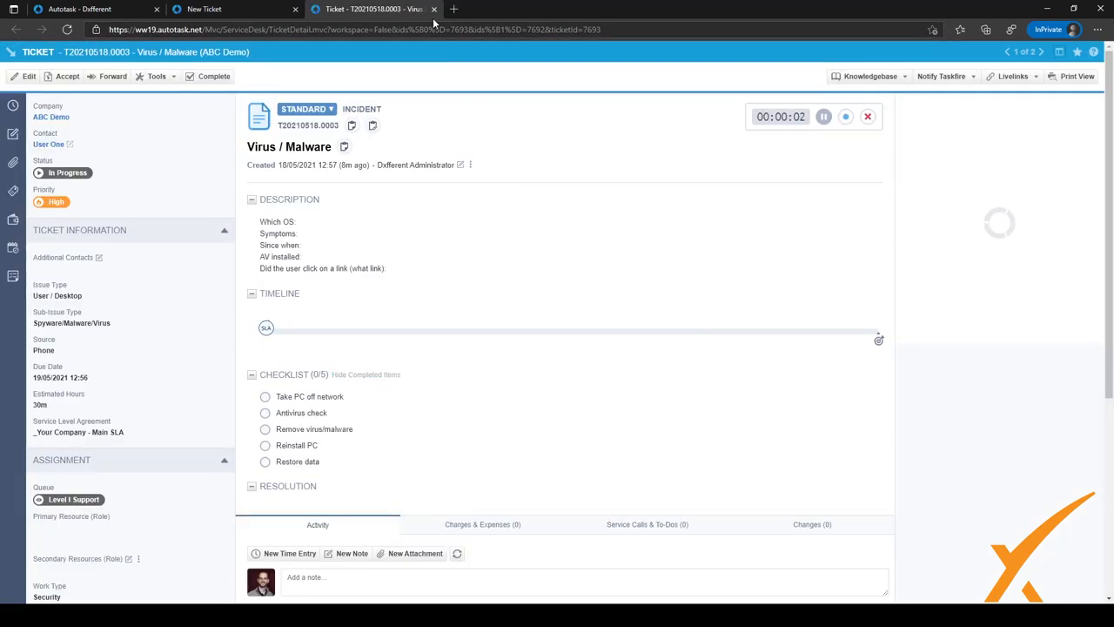
click(204, 9)
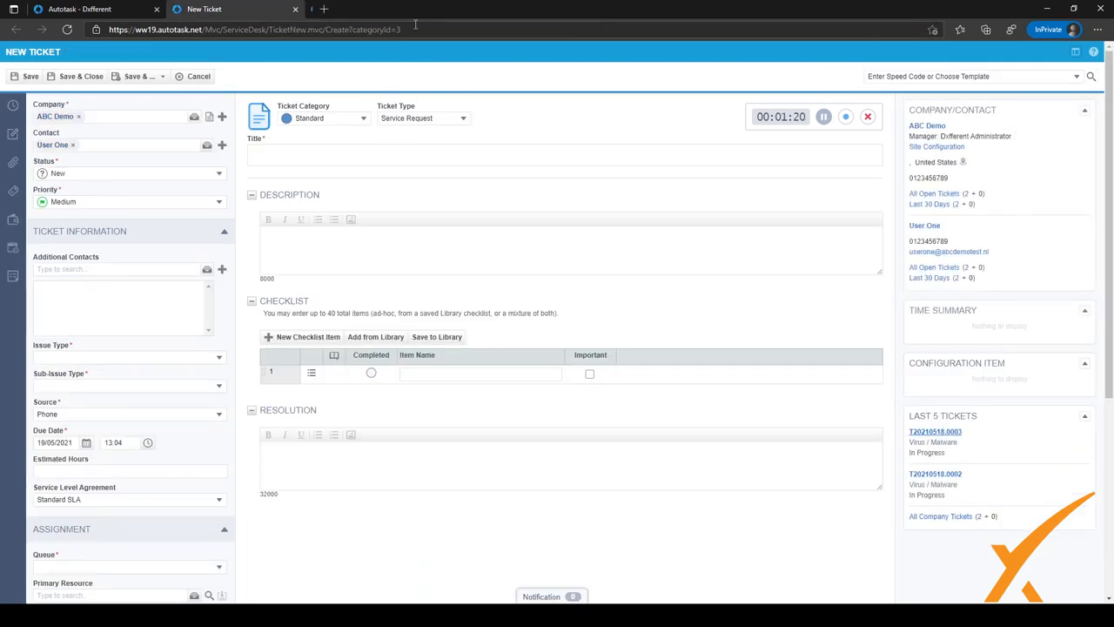
mouse_move(414, 292)
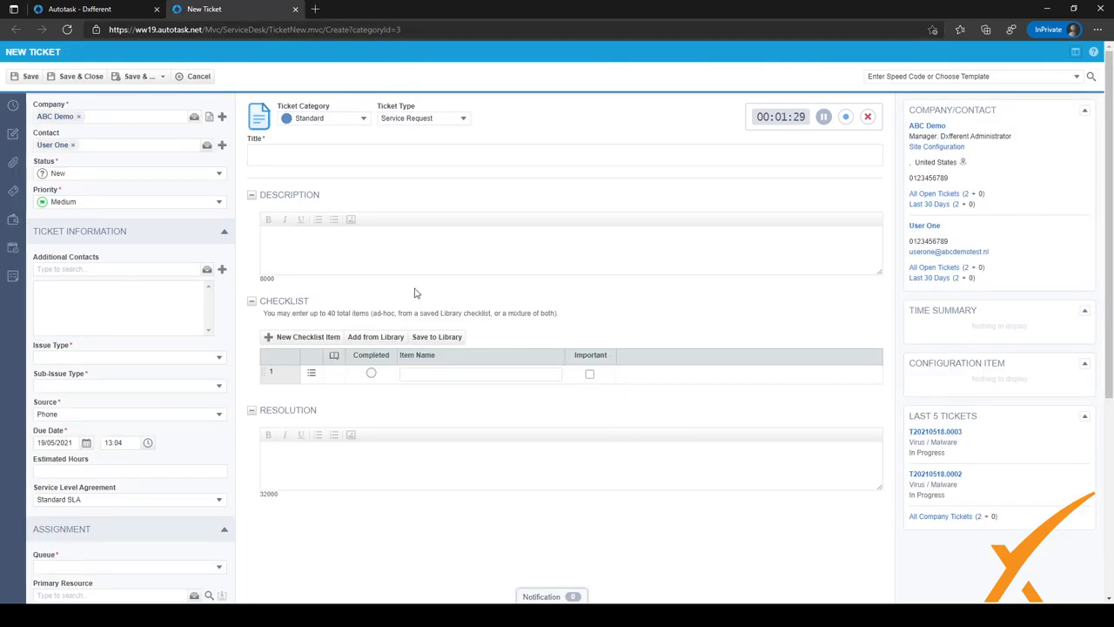
mouse_move(601, 372)
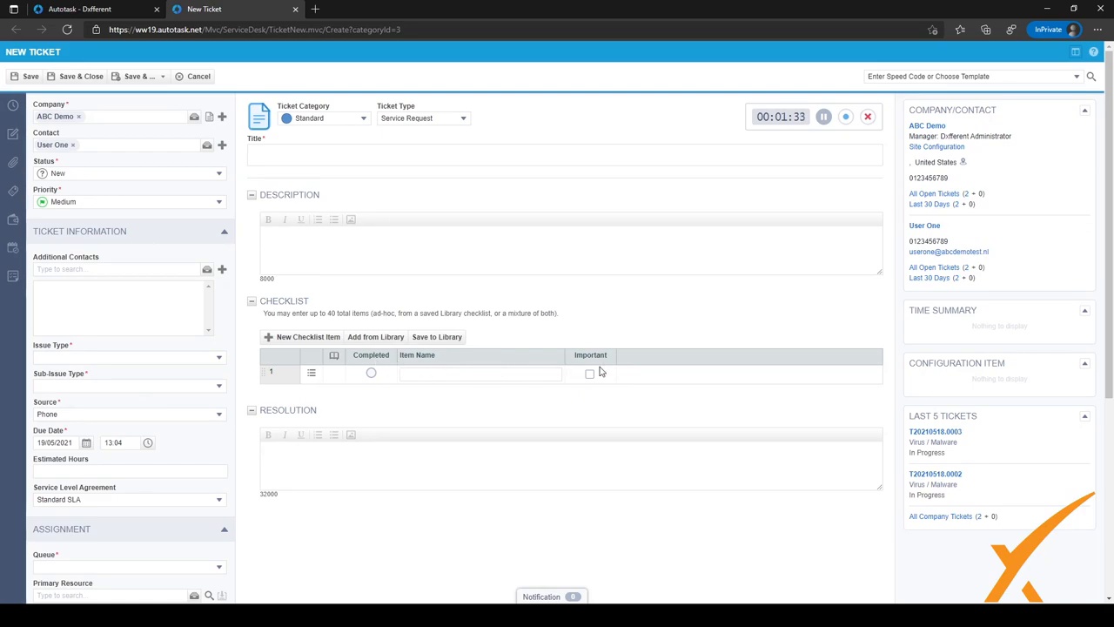
mouse_move(335, 375)
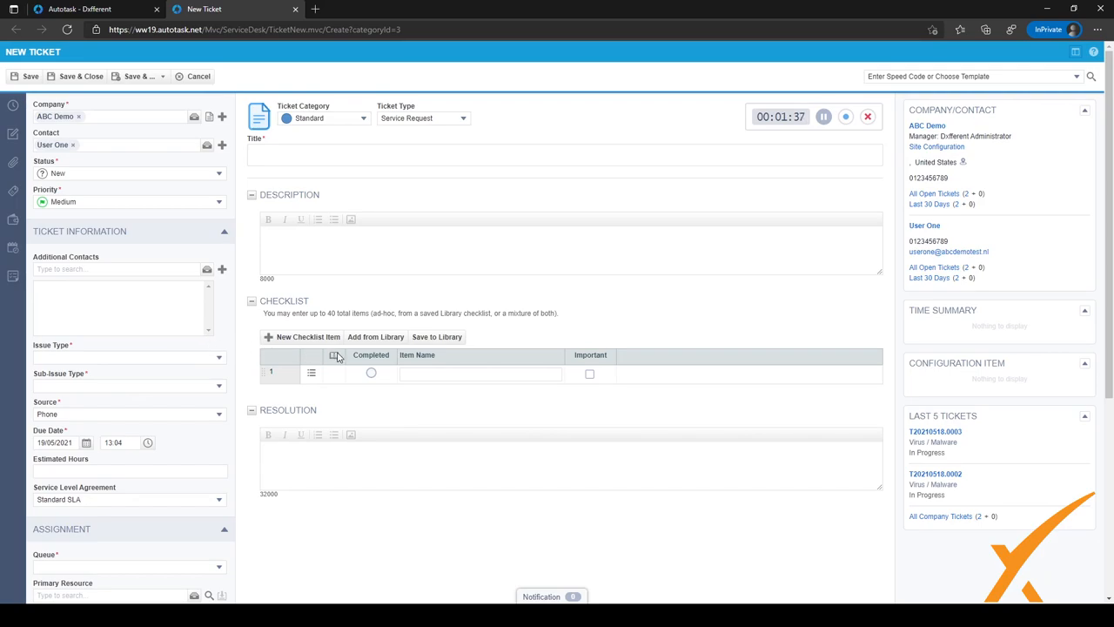
mouse_move(347, 357)
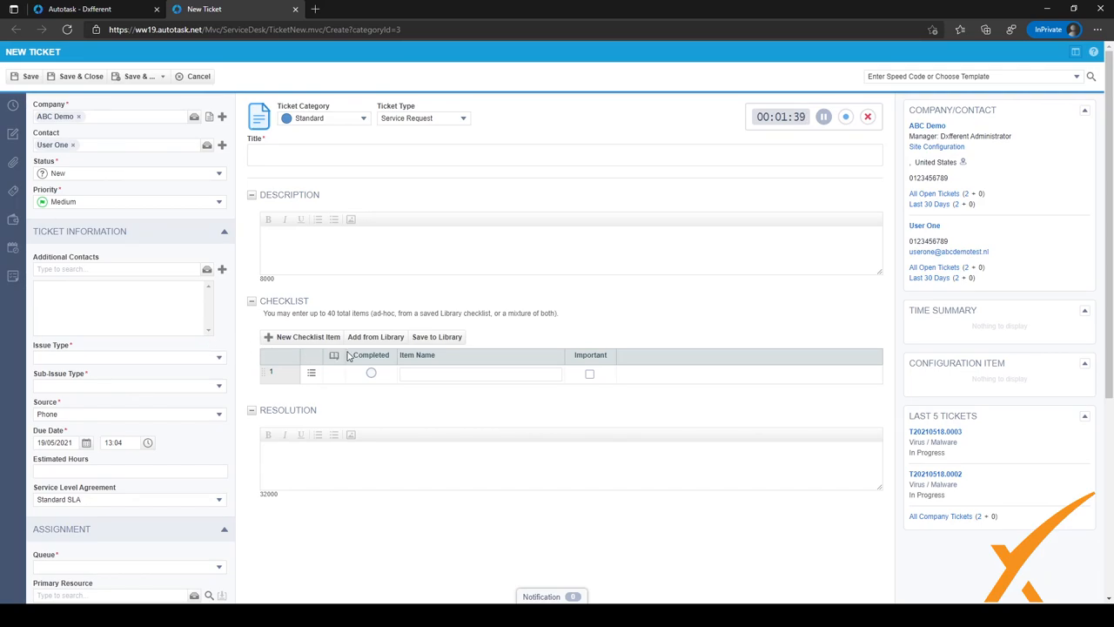
click(934, 431)
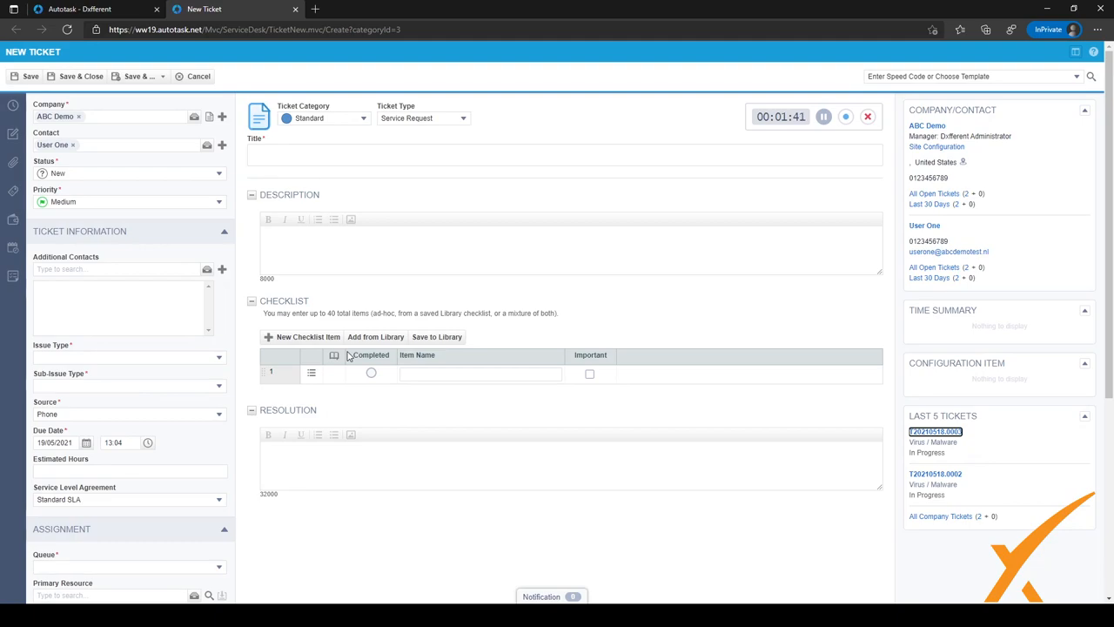
mouse_move(145, 383)
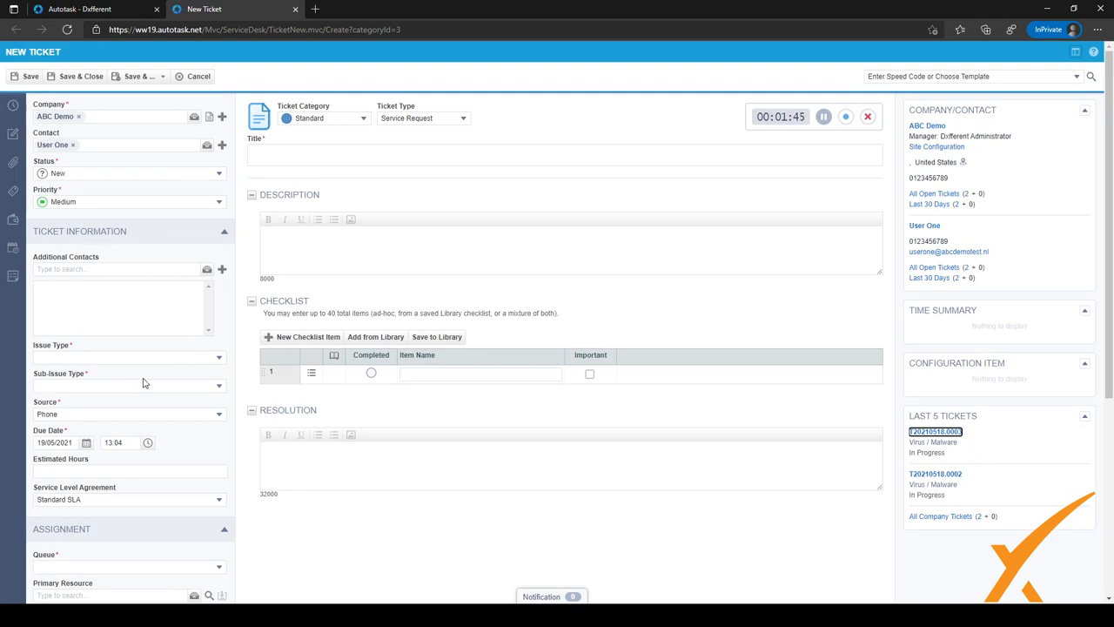
scroll(down, 3)
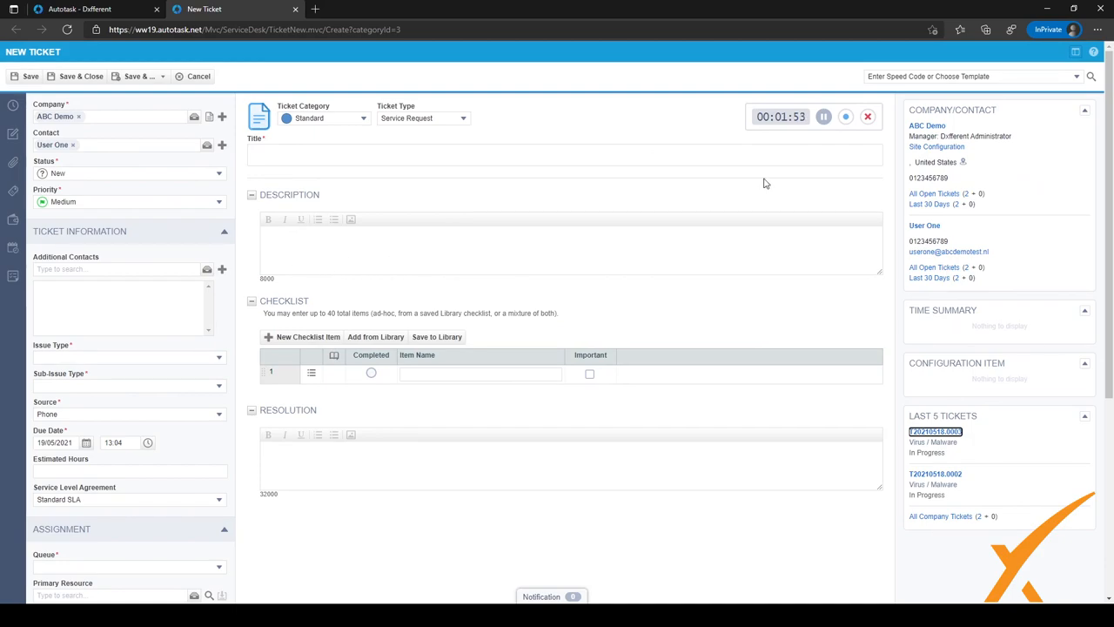
- Apply the I001ENG - Virus / Malware ENG template to the ticket
click(970, 77)
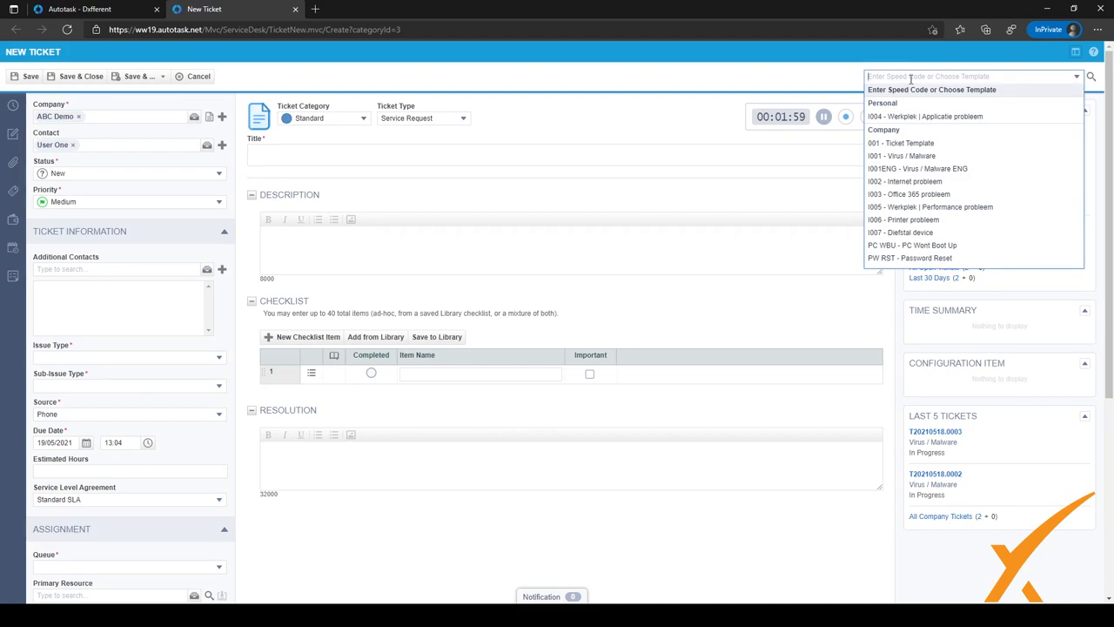
click(916, 168)
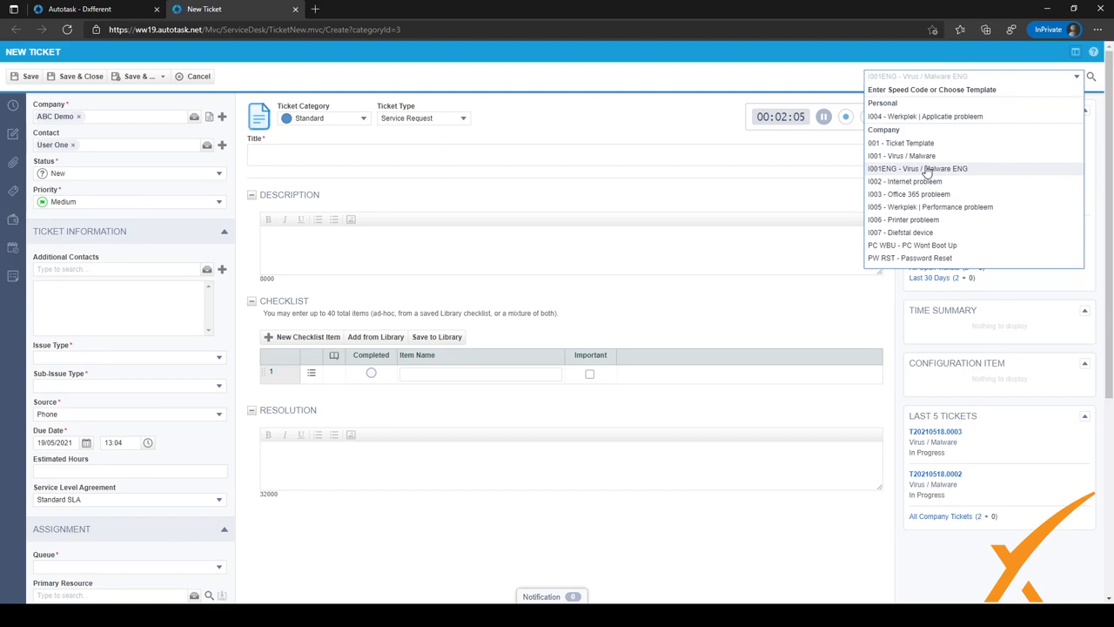
click(918, 167)
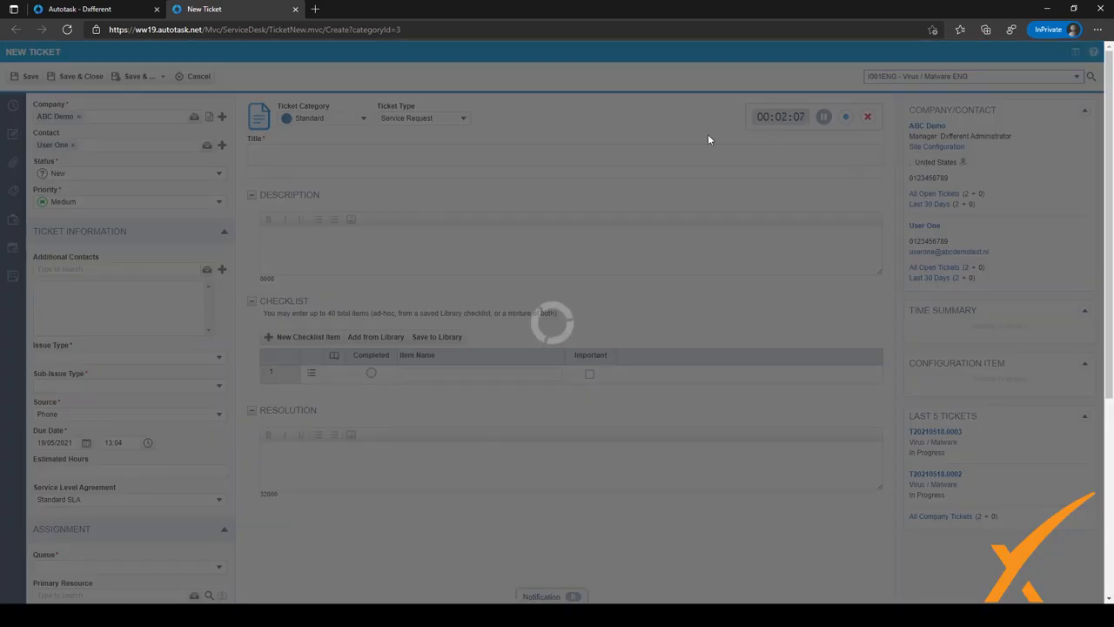
mouse_move(499, 190)
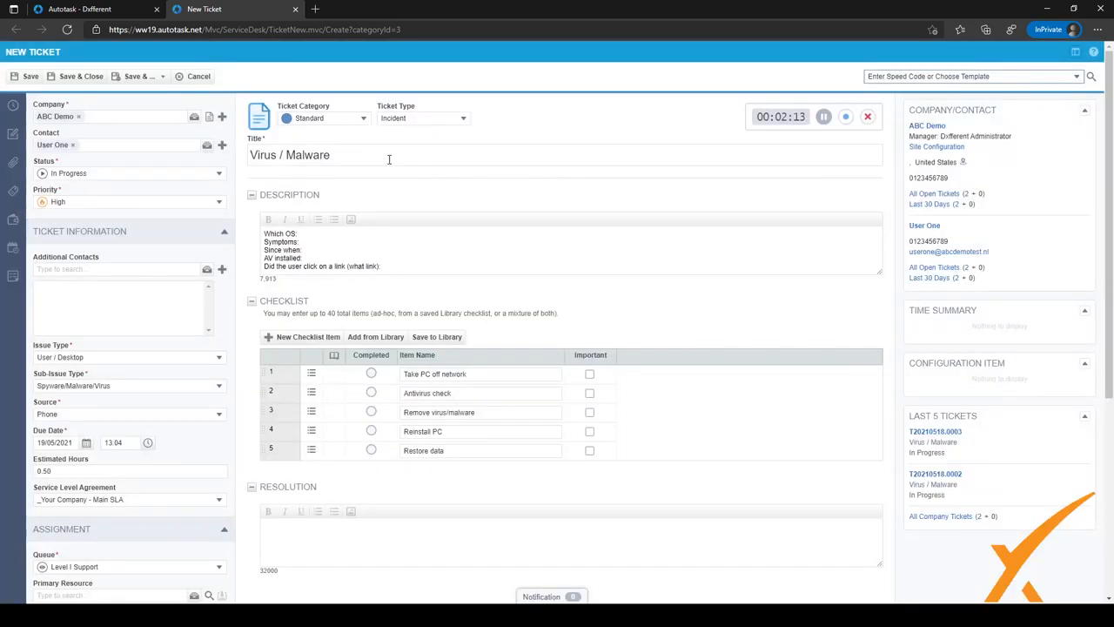
- Review the templated title, description, checklist and queue, then show the Save & options
double_click(310, 154)
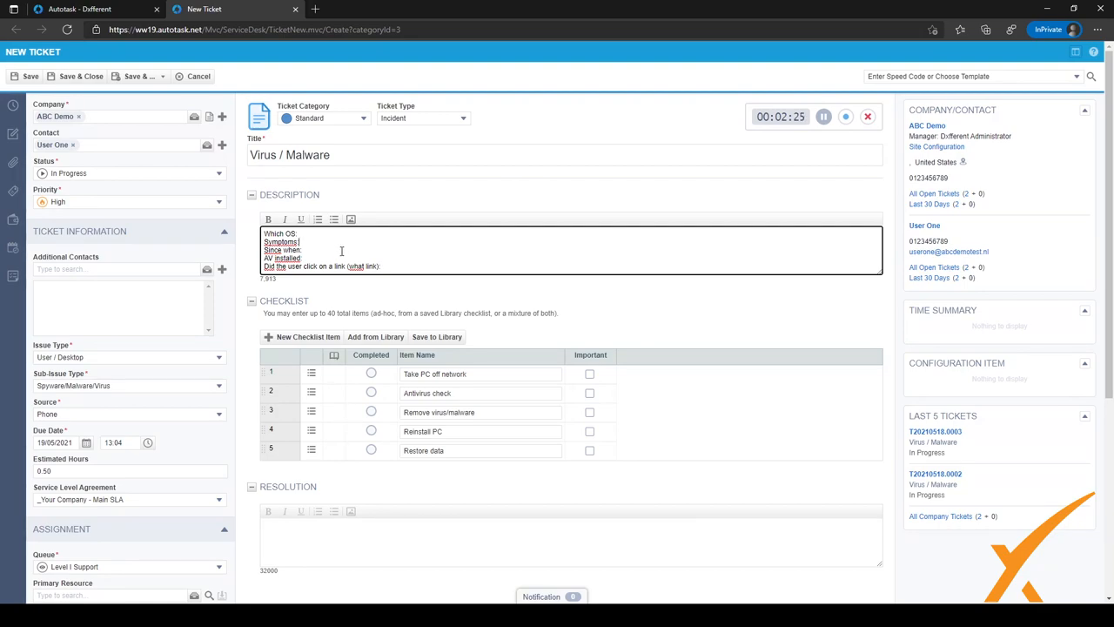
scroll(down, 3)
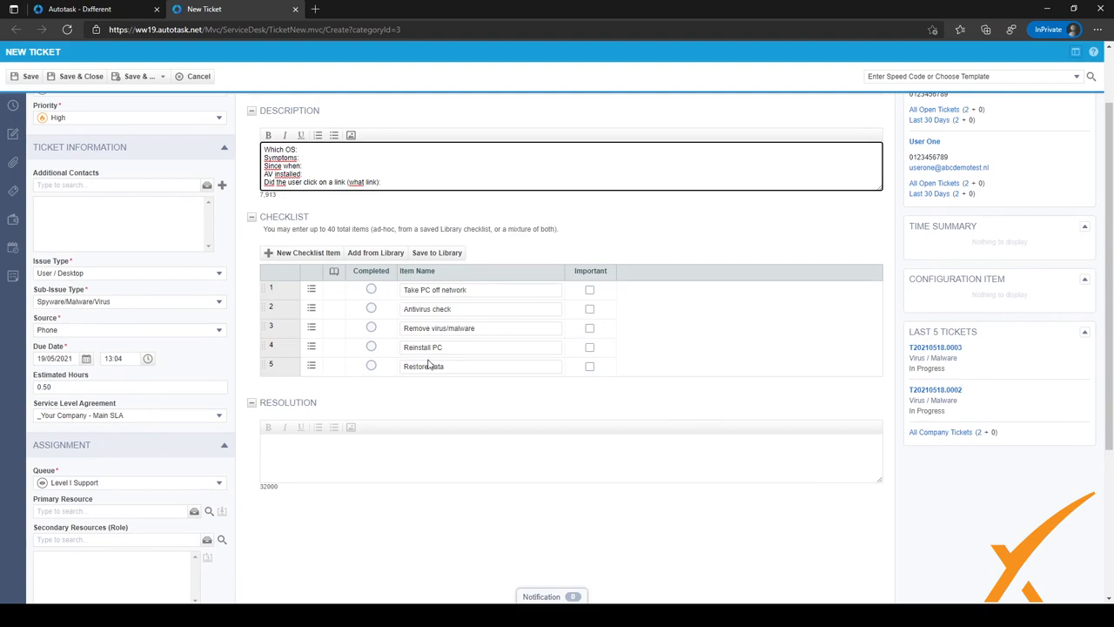
mouse_move(427, 363)
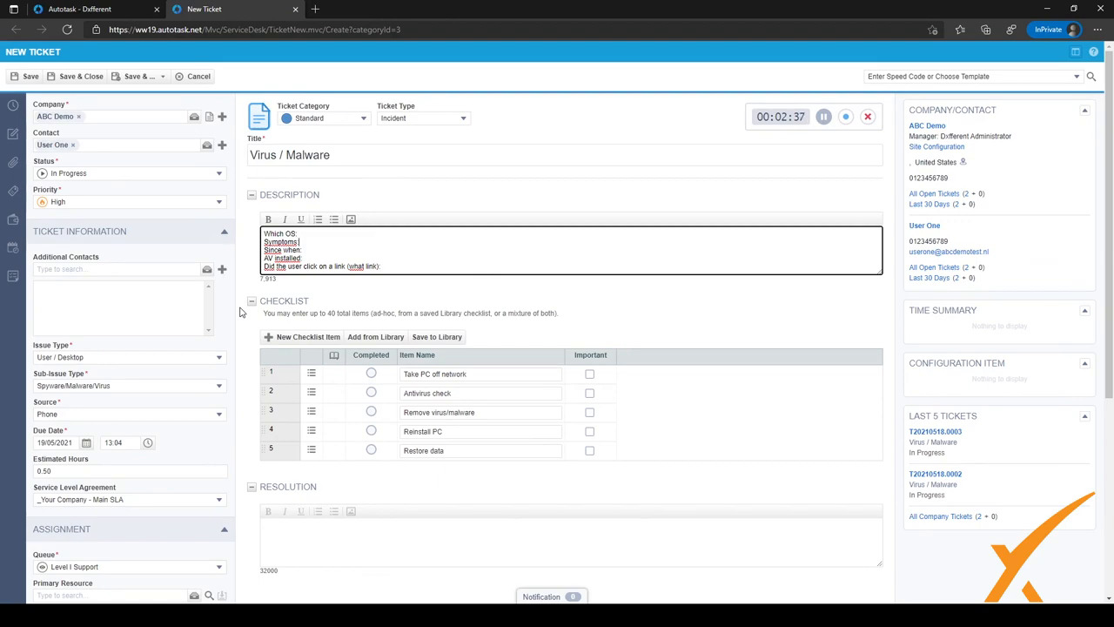
mouse_move(154, 173)
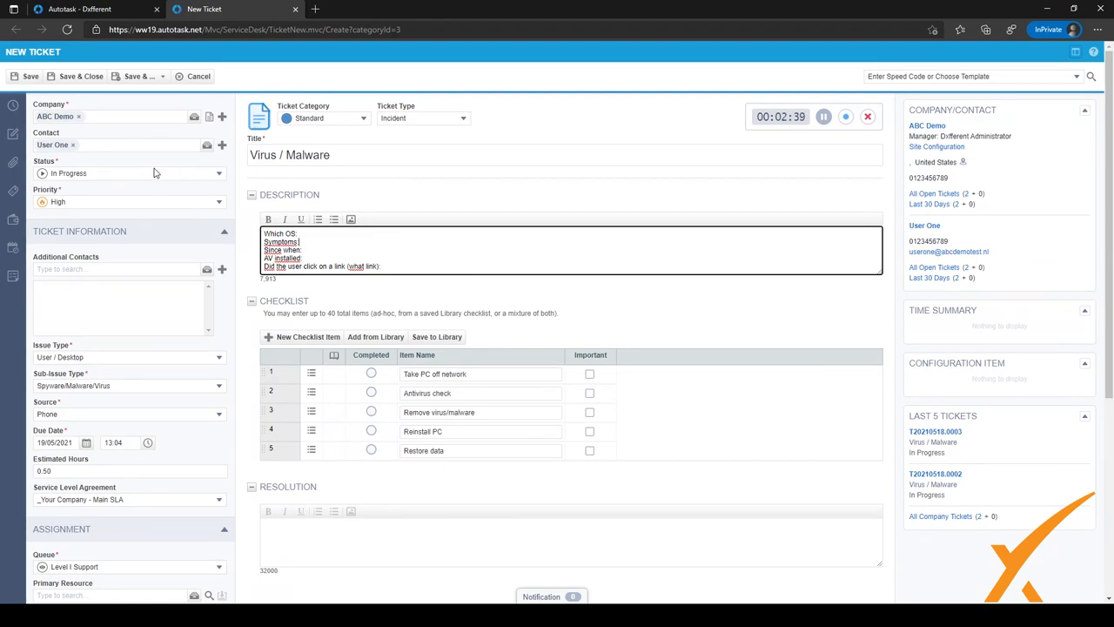
mouse_move(120, 181)
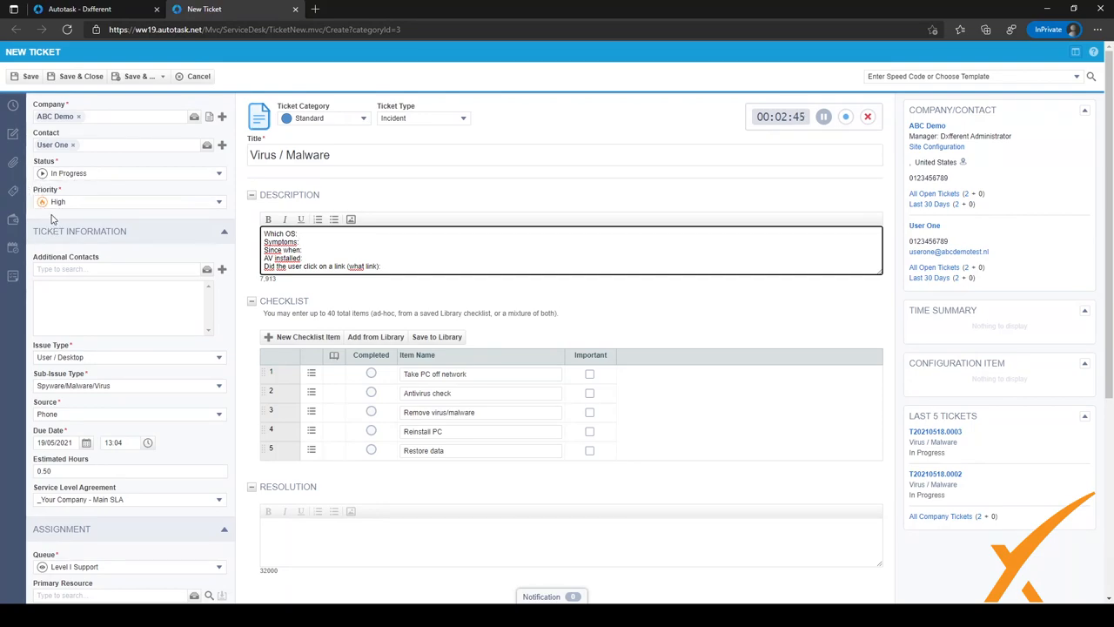
scroll(down, 3)
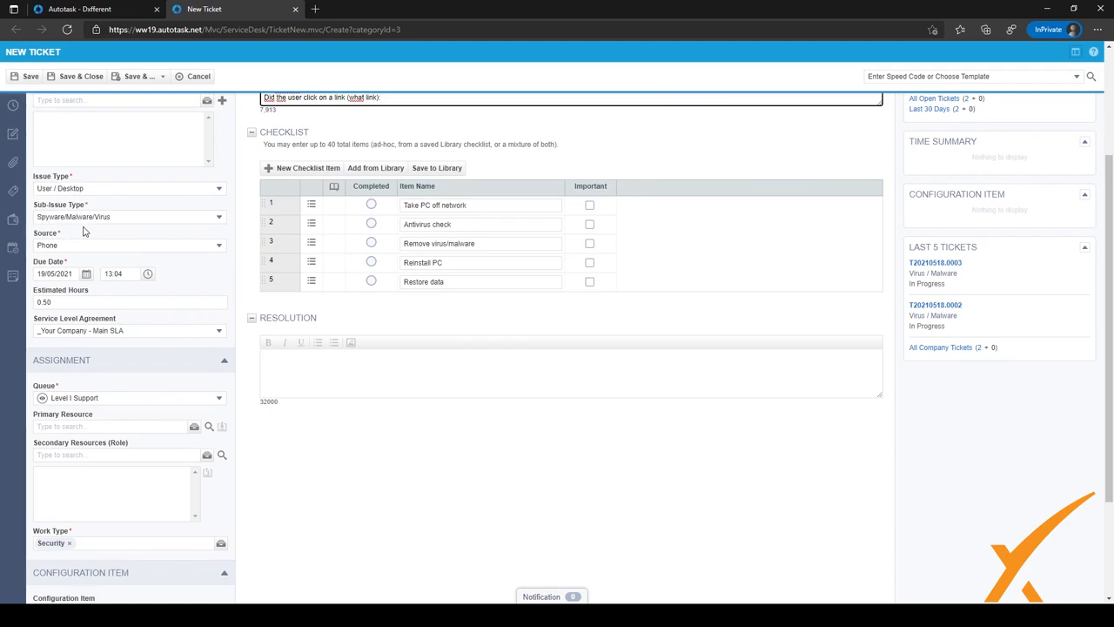
scroll(down, 3)
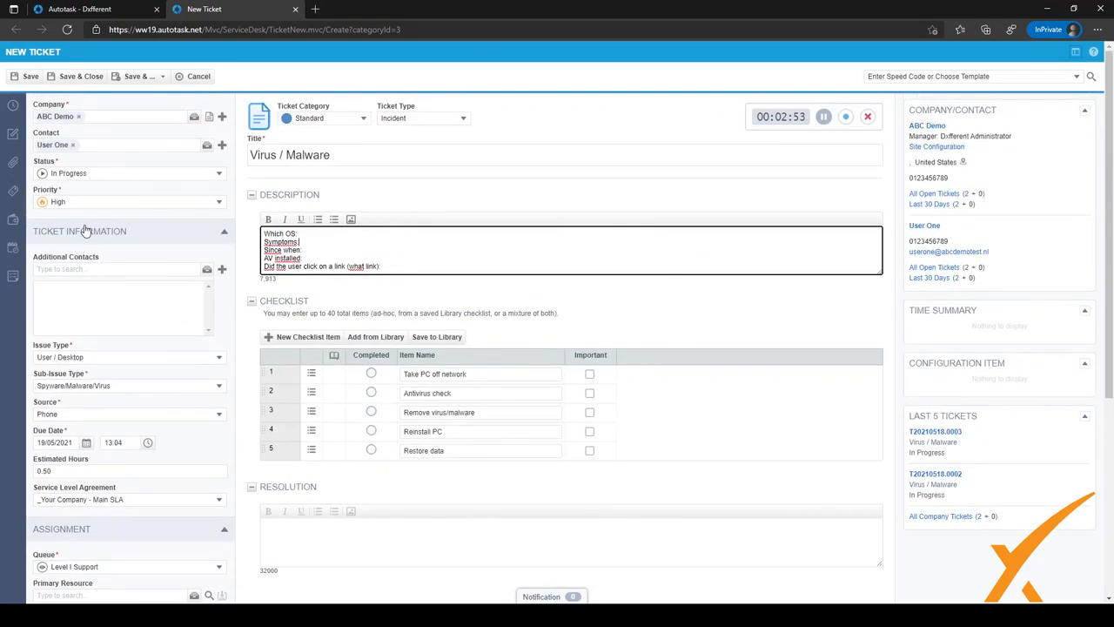
mouse_move(107, 137)
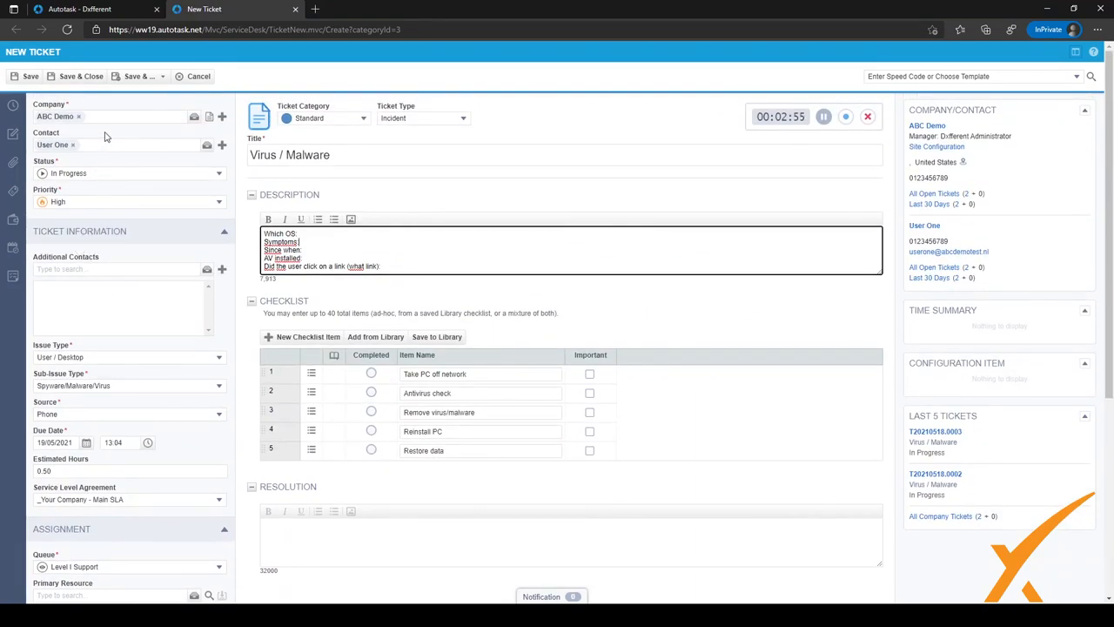
click(139, 77)
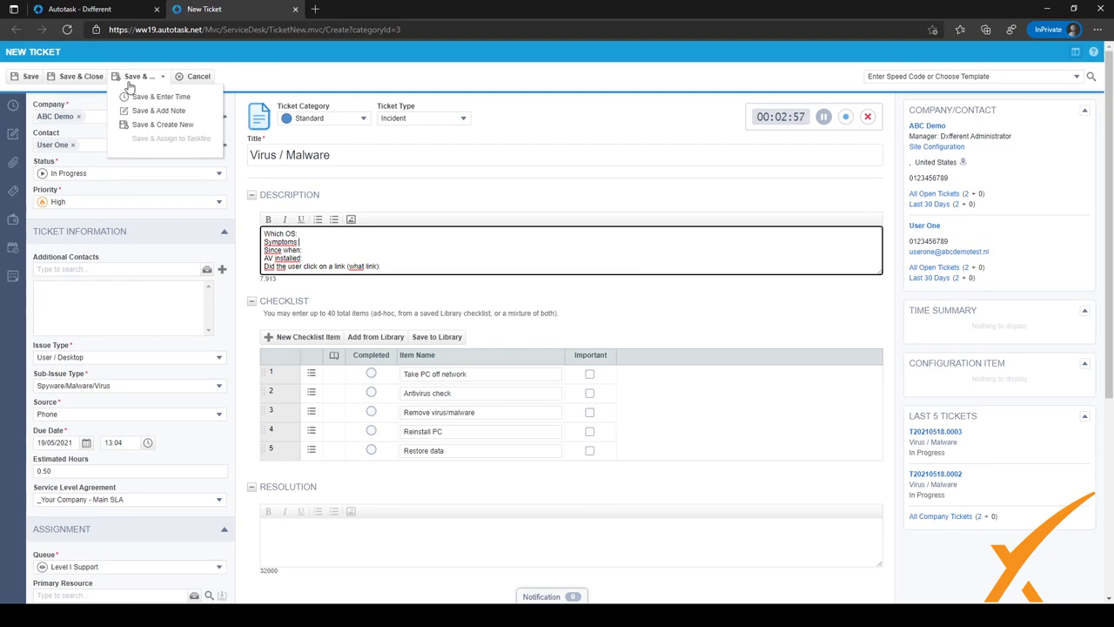
mouse_move(111, 87)
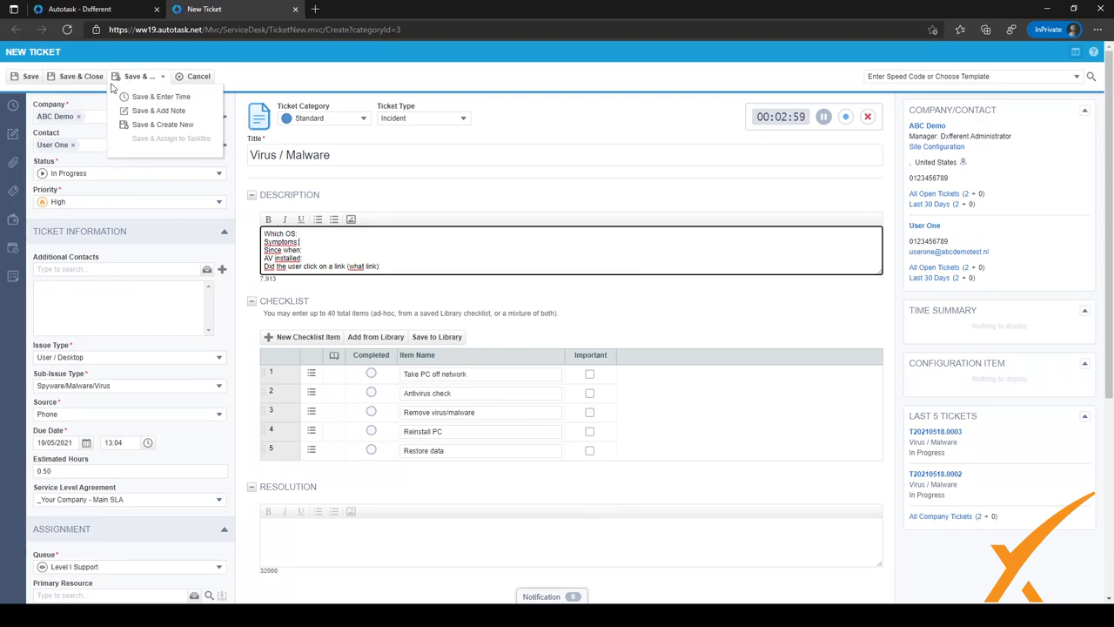